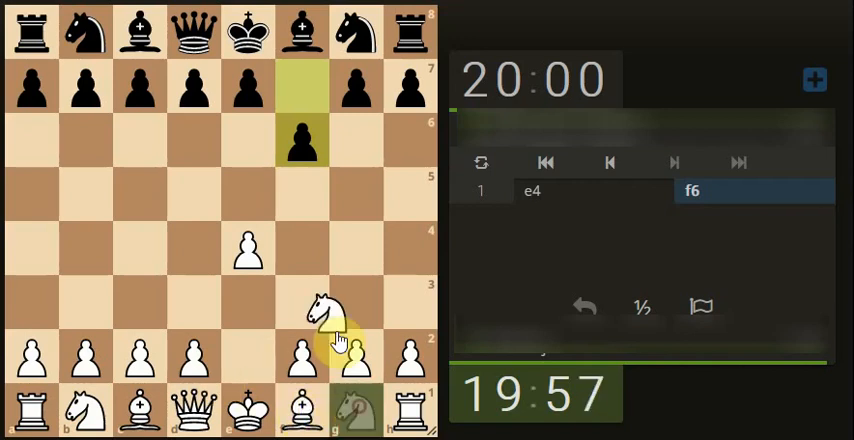
Develop the knight to f3 and capture Black's g8 knight with the bishop.
click(338, 312)
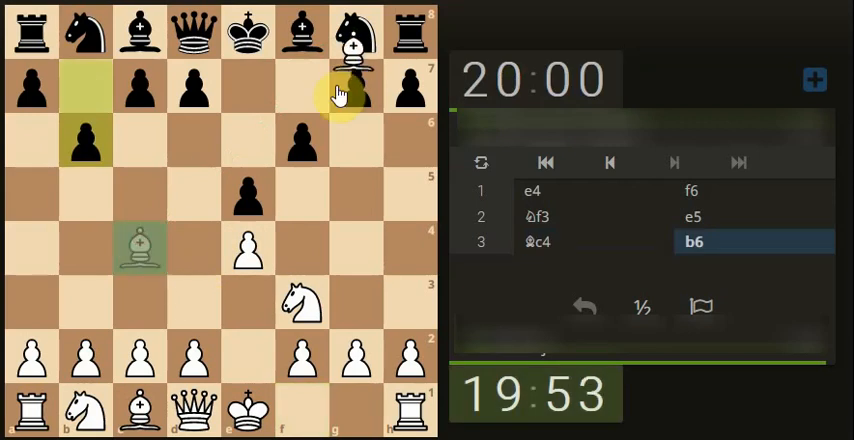
click(354, 30)
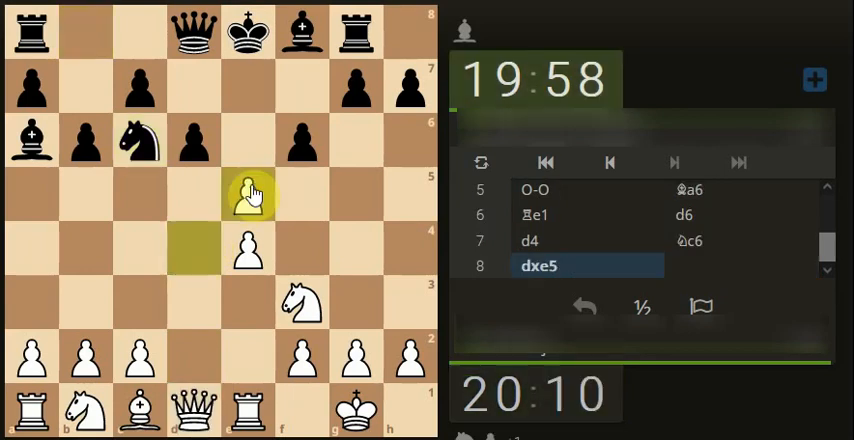
Capture Black's queen on d8, then develop the c1 bishop to e3.
click(248, 193)
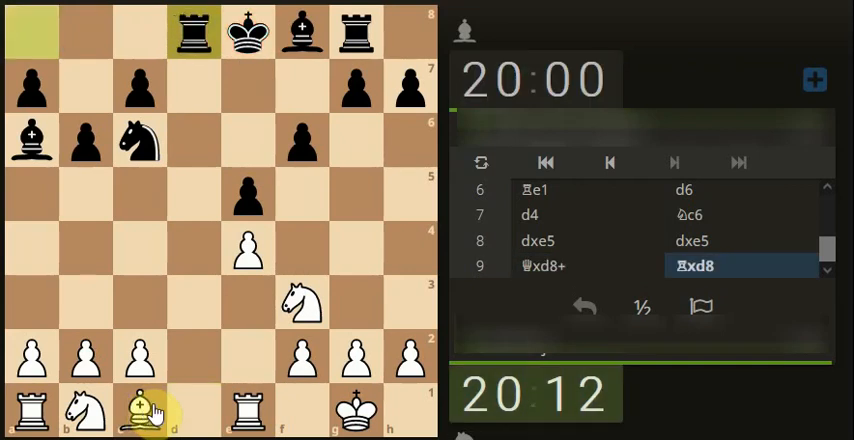
drag(140, 410, 247, 300)
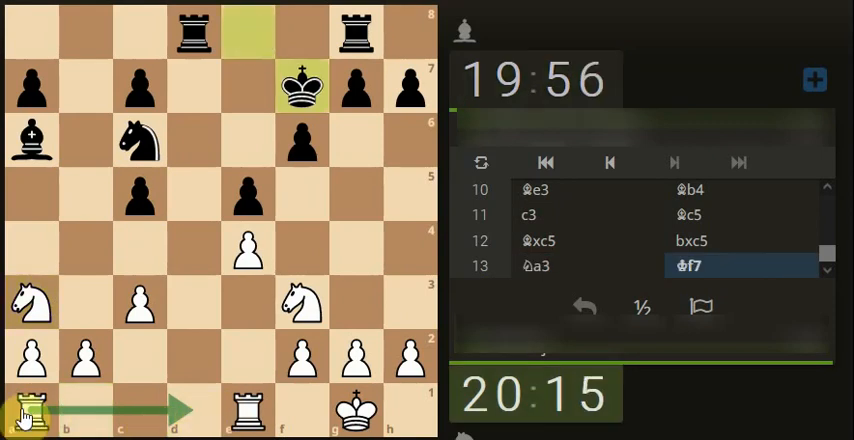
Move the a1 rook to d1.
drag(30, 408, 30, 300)
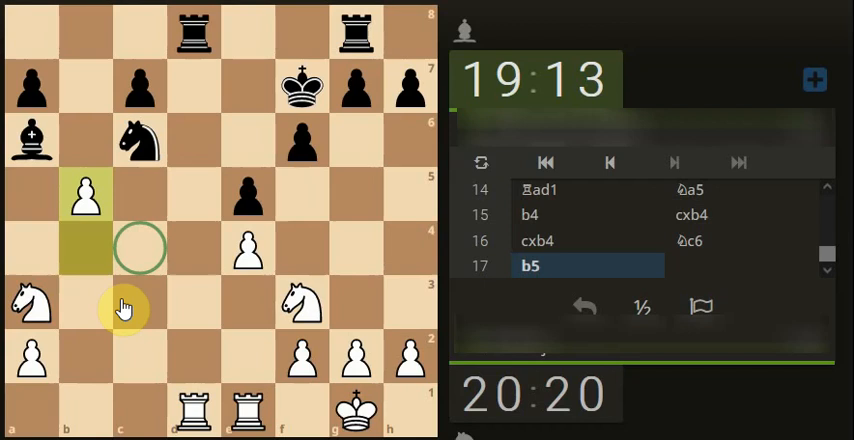
Capture Black's bishop on a6 with the b-pawn.
click(140, 250)
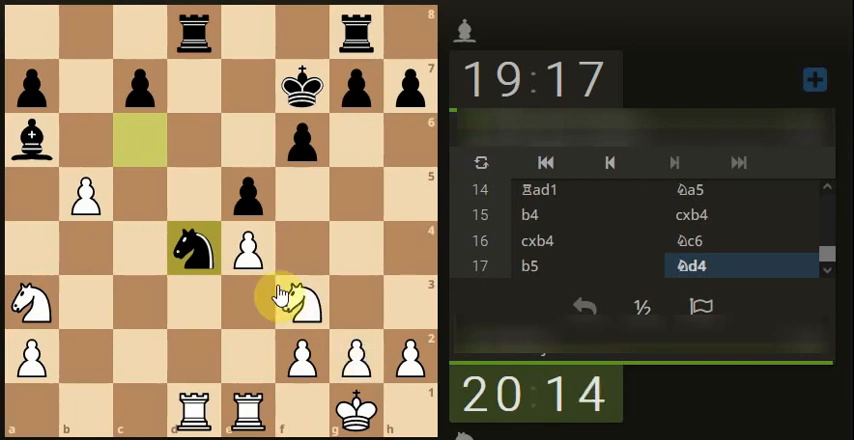
drag(290, 295, 85, 195)
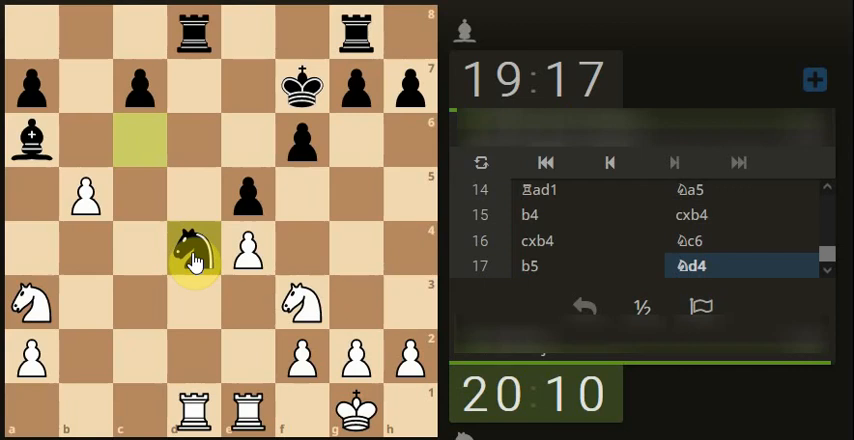
drag(193, 243, 160, 370)
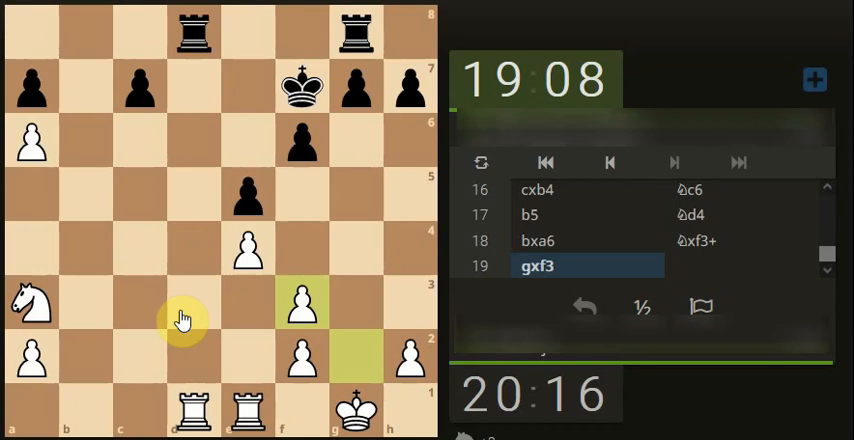
mouse_move(192, 351)
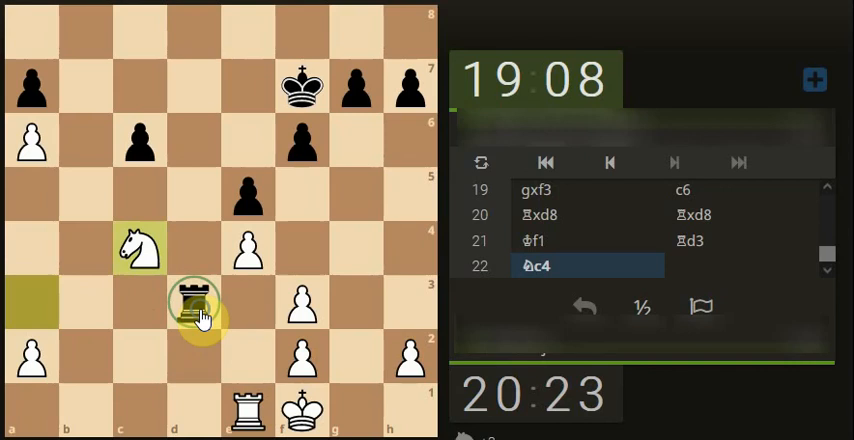
Play the rook from e1 to e3 and recapture on e3 after Rxe3.
drag(194, 303, 197, 135)
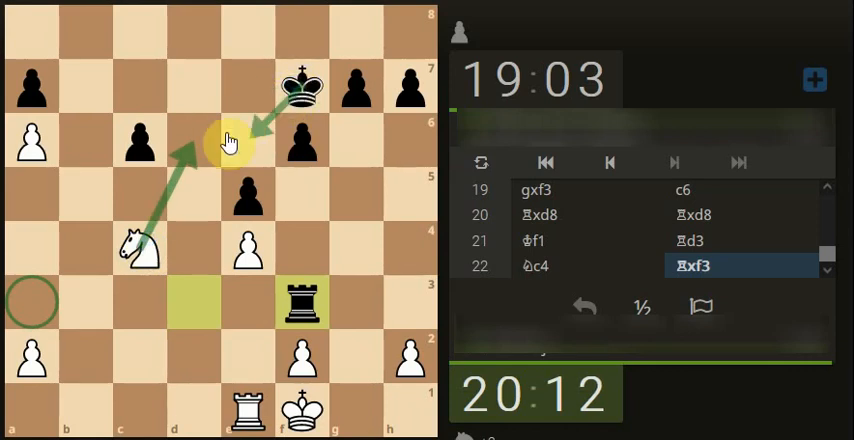
mouse_move(190, 153)
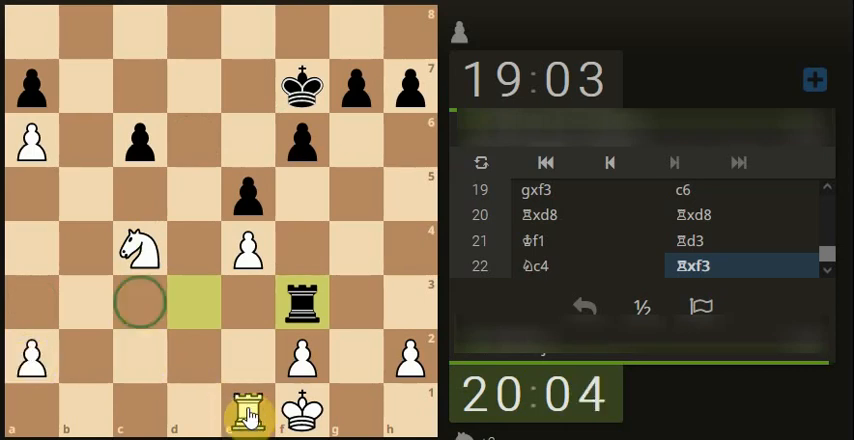
drag(247, 410, 247, 302)
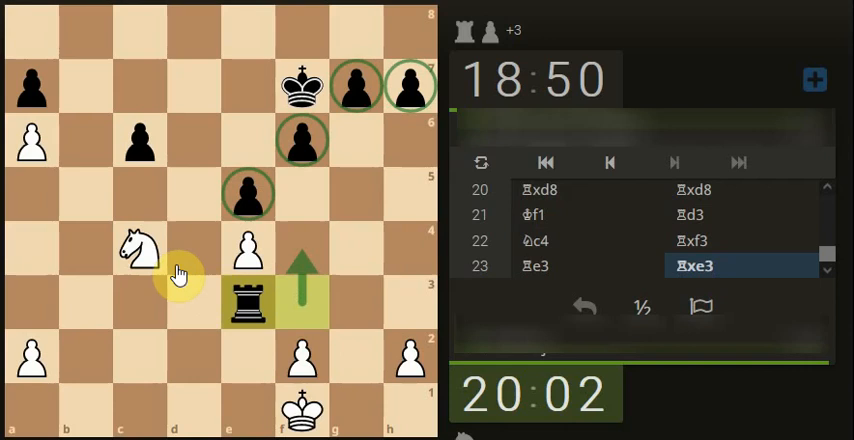
drag(140, 250, 245, 303)
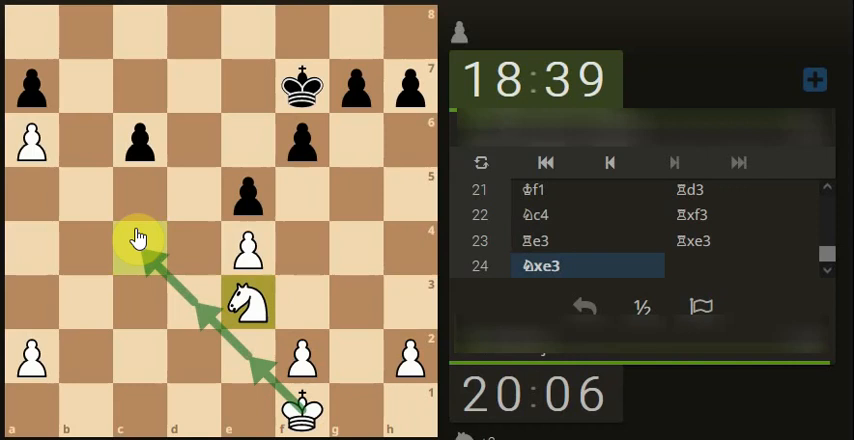
mouse_move(140, 192)
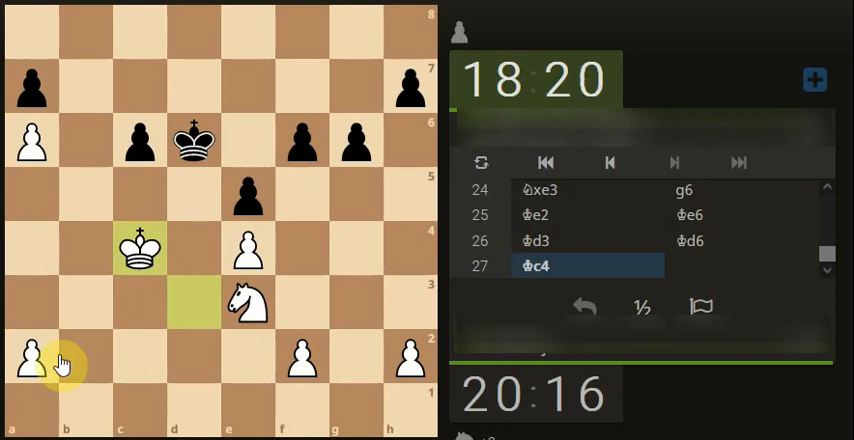
Advance the king to c5, push the a-pawn, mark a knight route, and play Ng4.
drag(32, 357, 32, 195)
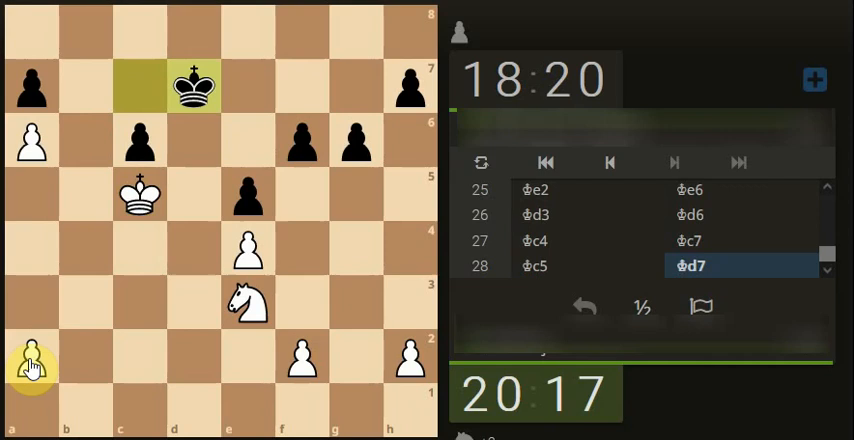
drag(31, 365, 31, 255)
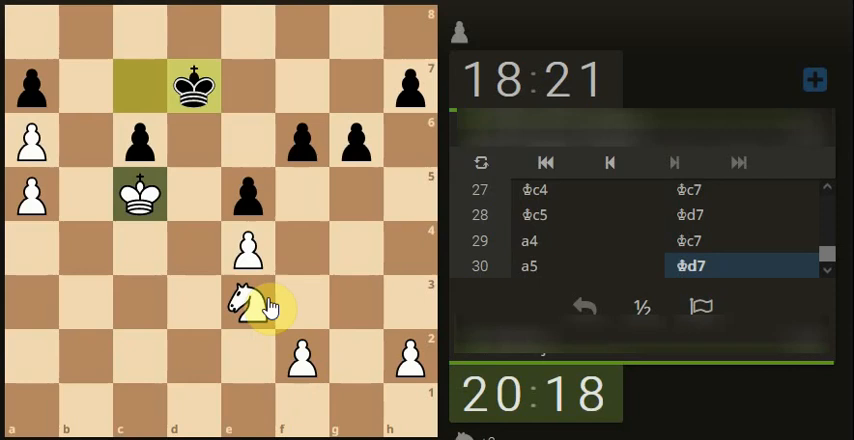
drag(245, 305, 355, 255)
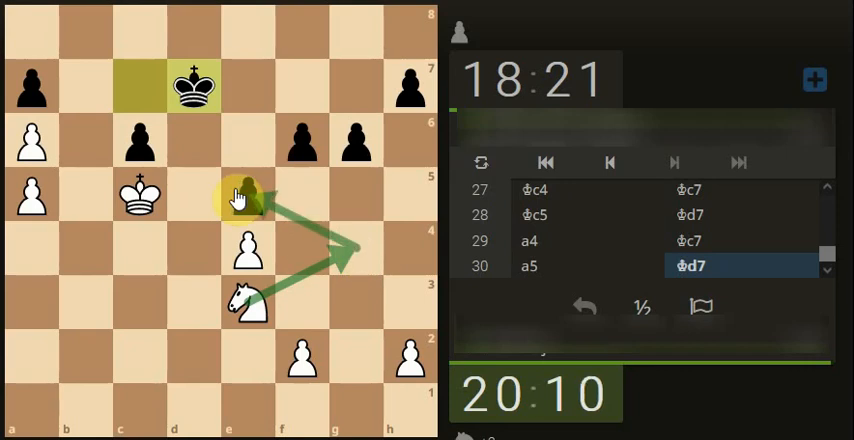
drag(247, 300, 355, 248)
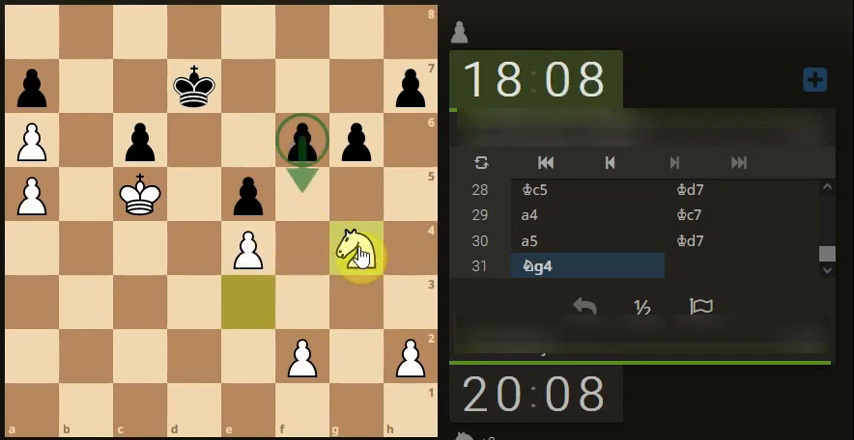
Take the e5 pawn with check (Nxe5+), then capture the c6 pawn.
drag(355, 250, 245, 195)
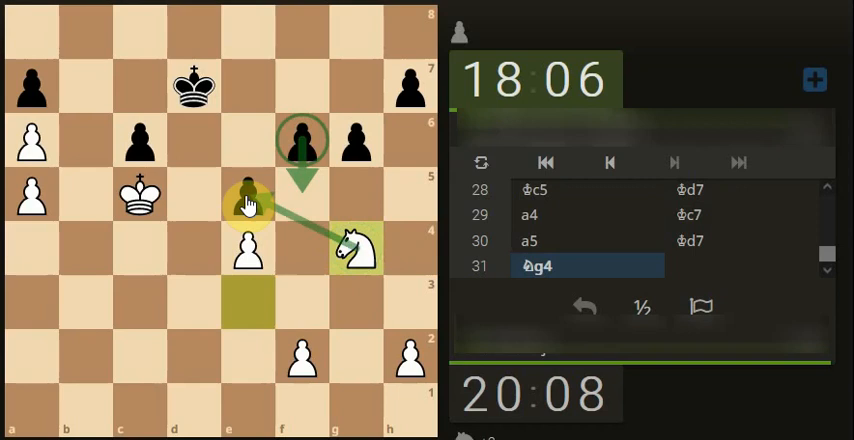
drag(247, 197, 193, 85)
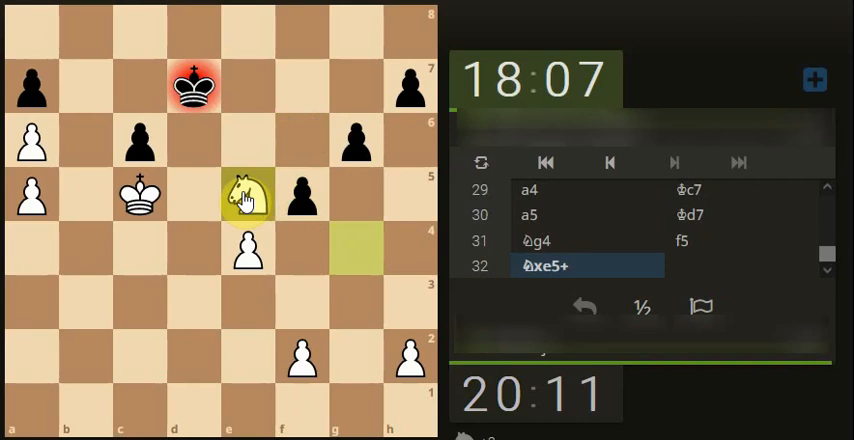
drag(247, 195, 139, 142)
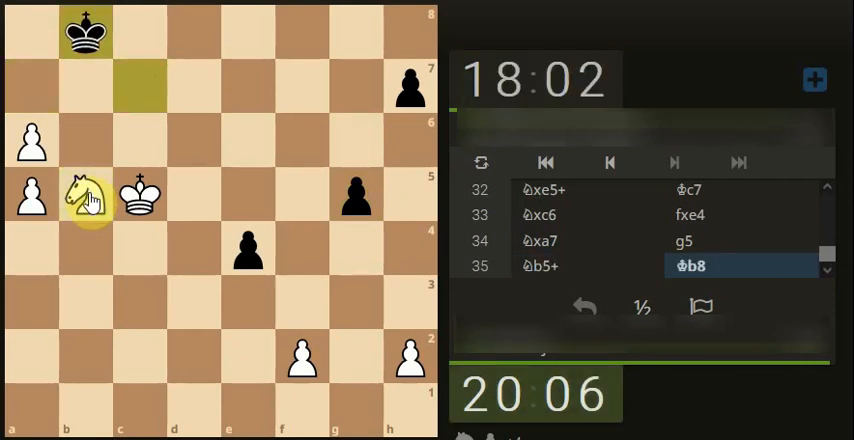
Retreat the knight to c3, after which Black resigns.
click(85, 196)
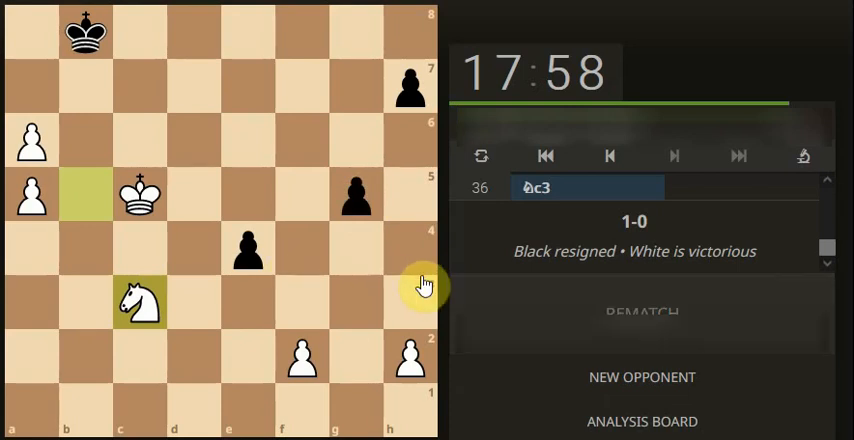
mouse_move(222, 240)
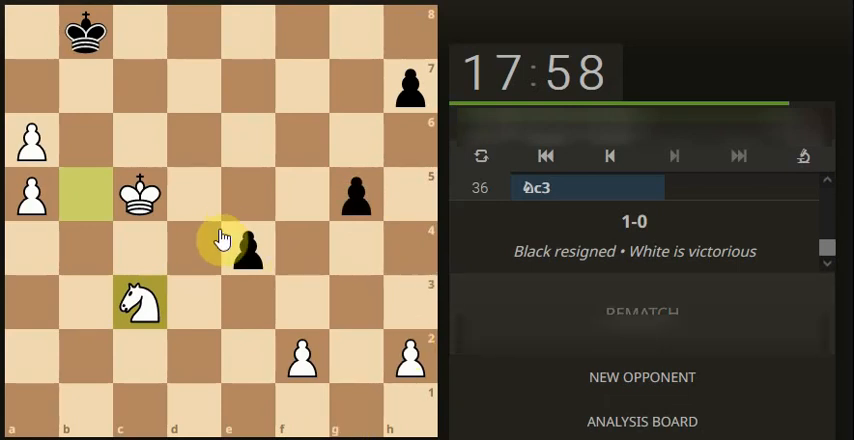
mouse_move(218, 363)
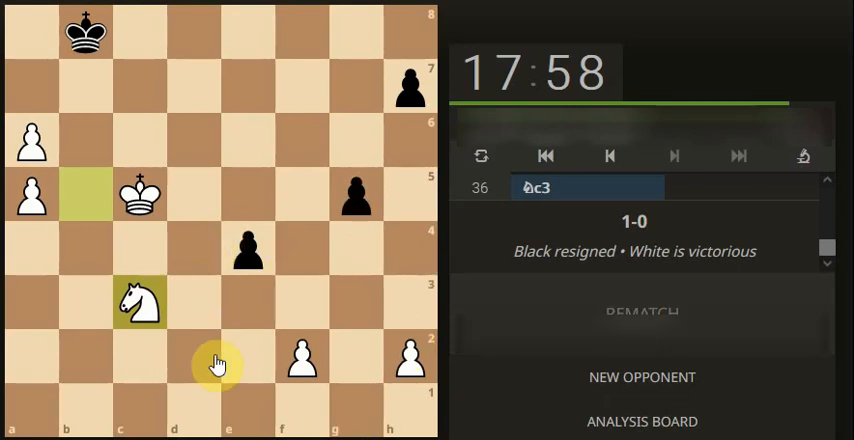